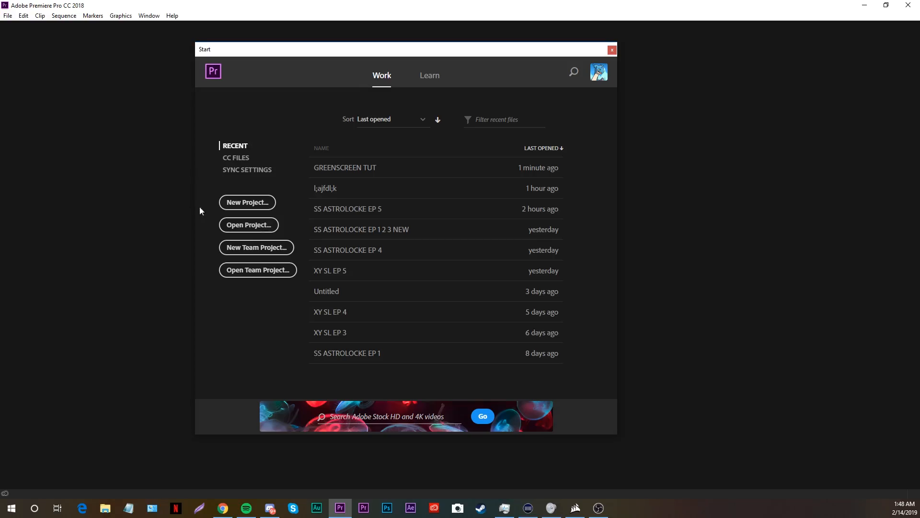
# Step: Create a new project, browse the external SSD, and open the GREENSCREEN TUT project
pyautogui.click(247, 202)
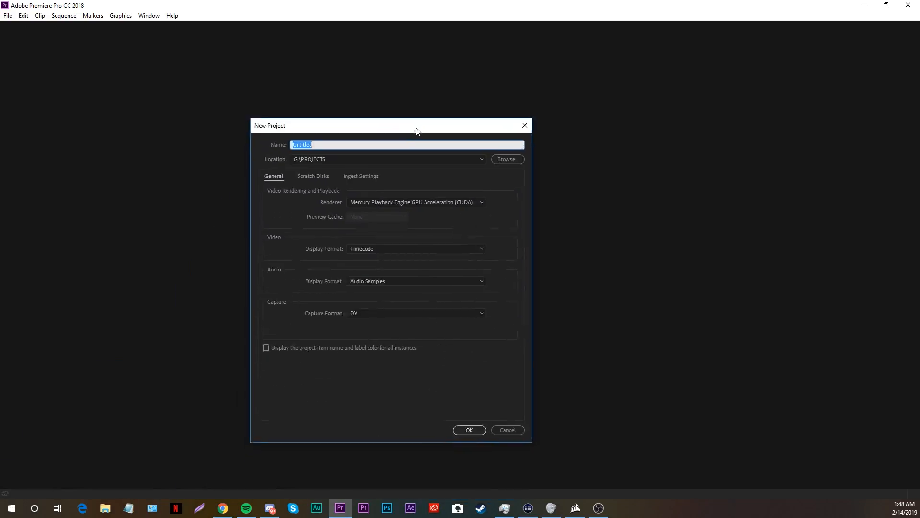
pyautogui.write('L;LKAJDS;FLKJASDLKFJALKSDFJLAKFDJS')
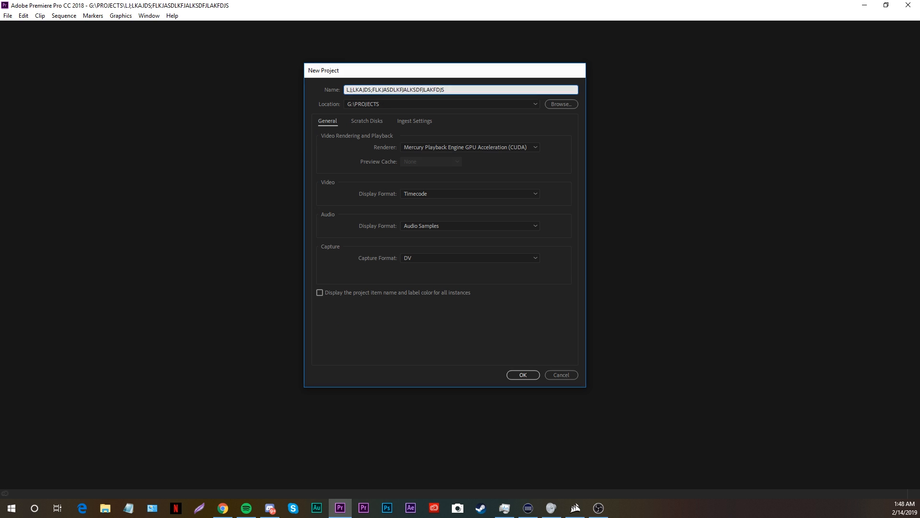
pyautogui.click(522, 374)
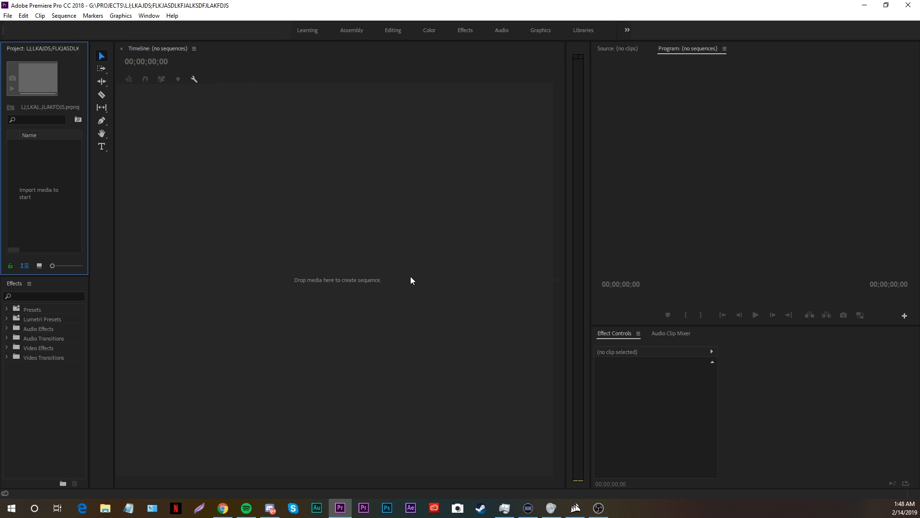
pyautogui.moveTo(87, 217)
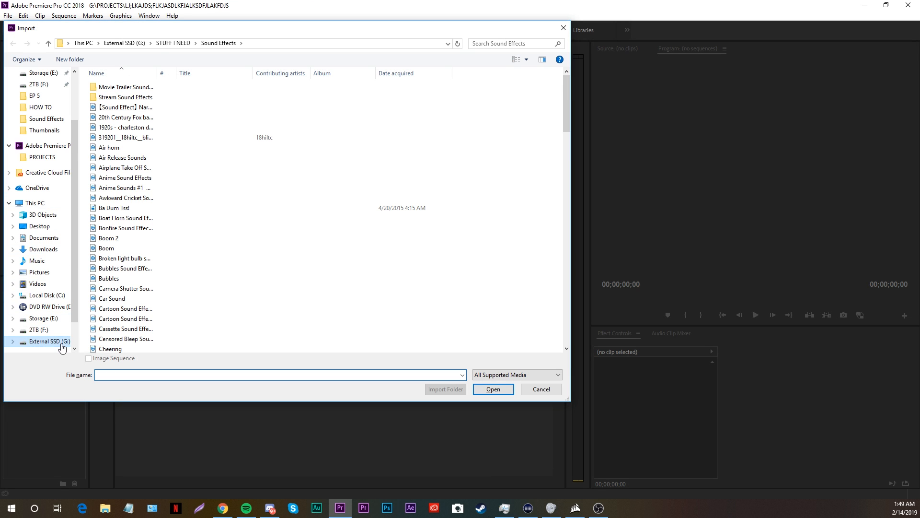
pyautogui.click(540, 389)
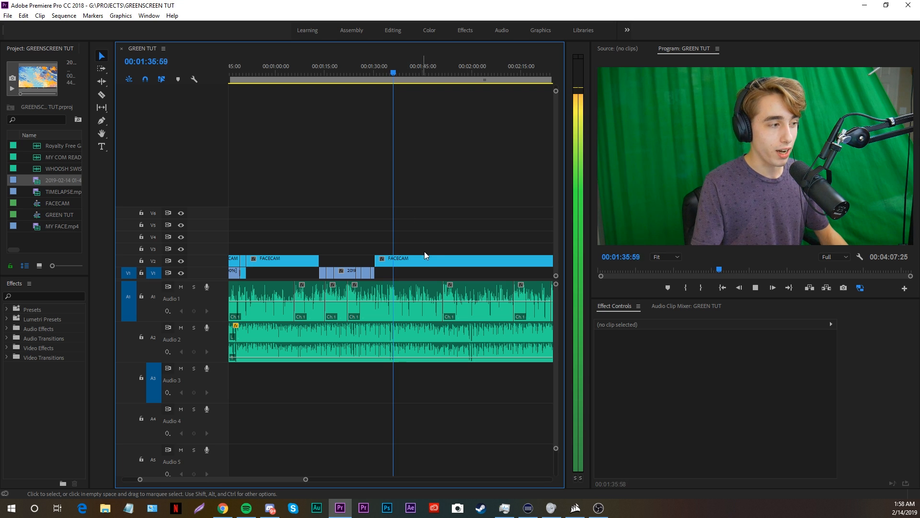
# Step: Apply Ultra Key to the FACECAM clip and sample the green background
pyautogui.click(464, 258)
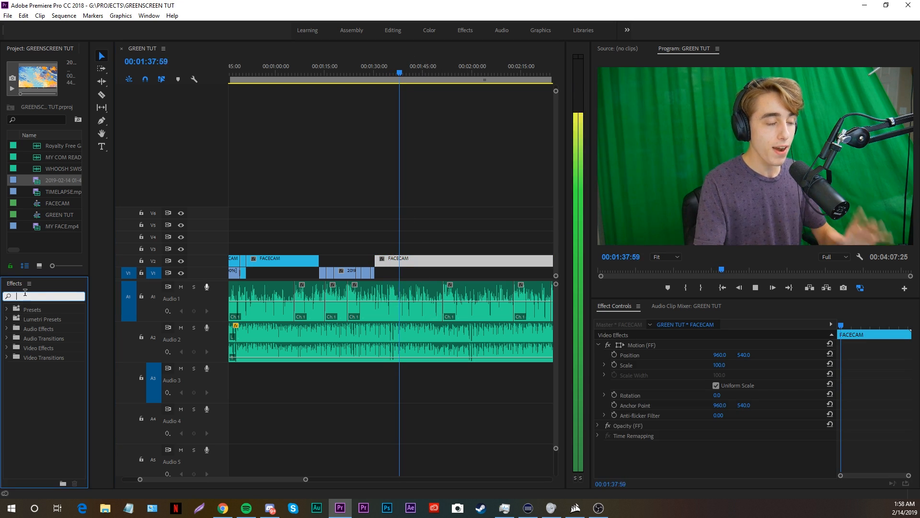
pyautogui.write('ultra')
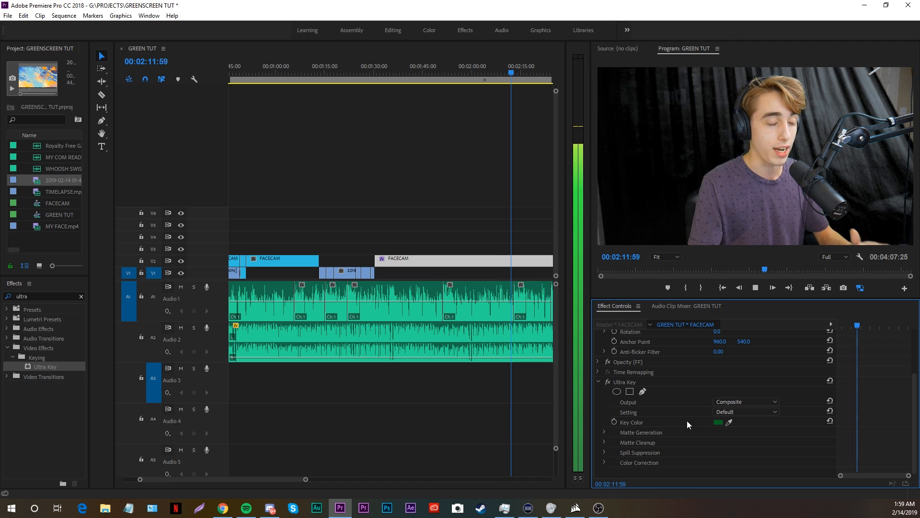
# Step: Start a Pen mask on FACECAM's opacity by placing the first point
pyautogui.click(604, 432)
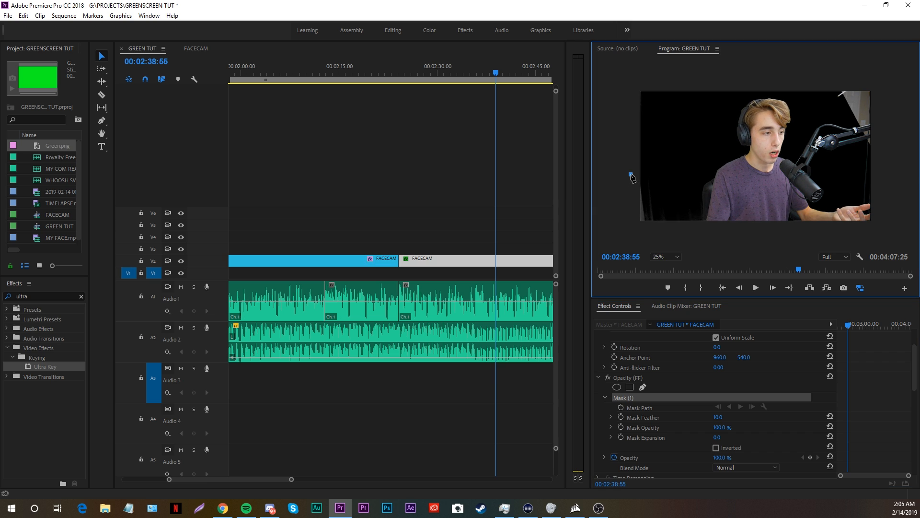
# Step: Drag mask points around the person and trim the frame edges
pyautogui.moveTo(631, 175); pyautogui.dragTo(678, 229)
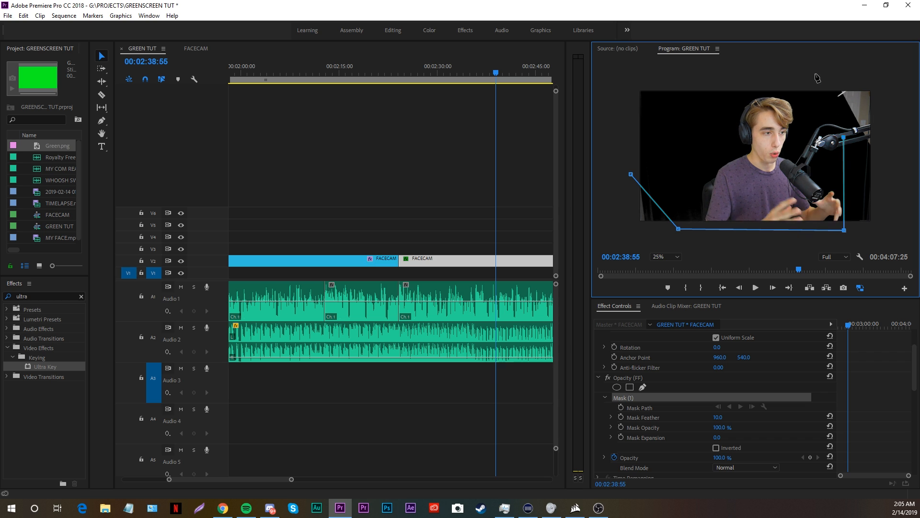
pyautogui.moveTo(630, 175); pyautogui.dragTo(623, 69)
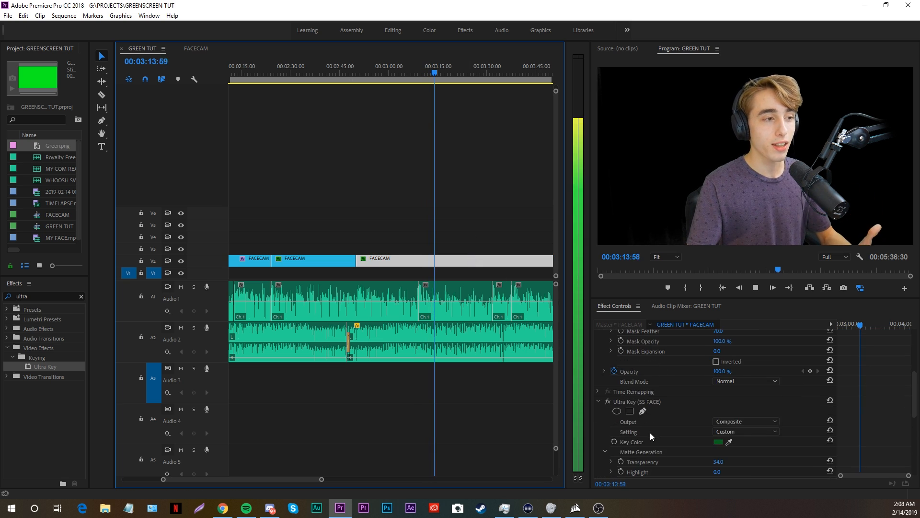
# Step: Place BACK.png on V1 beneath the FACECAM clip
pyautogui.click(745, 421)
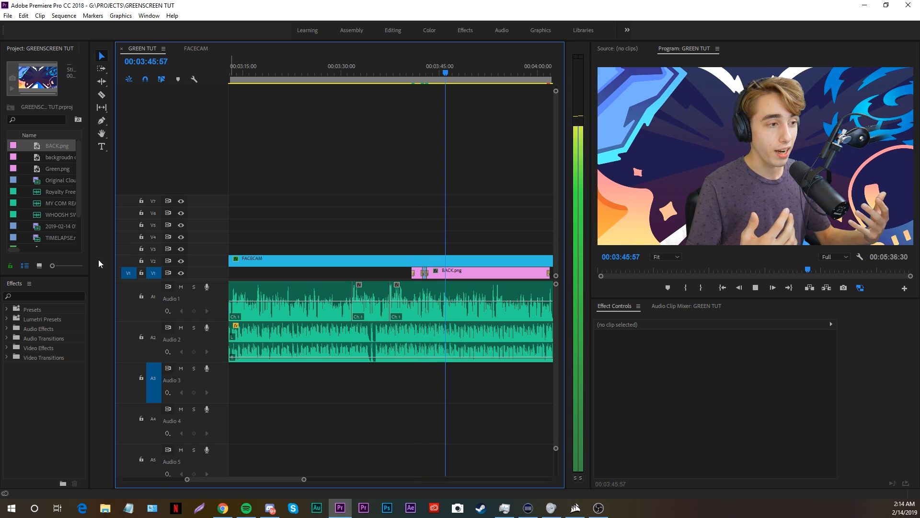
# Step: Add Drop Shadow to FACECAM and edit the keyed person's Hue
pyautogui.write('drop')
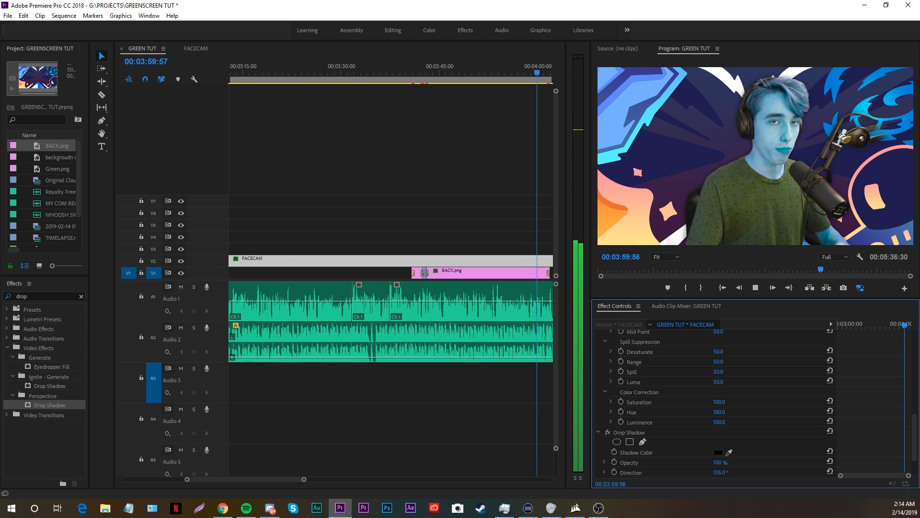
pyautogui.click(719, 411)
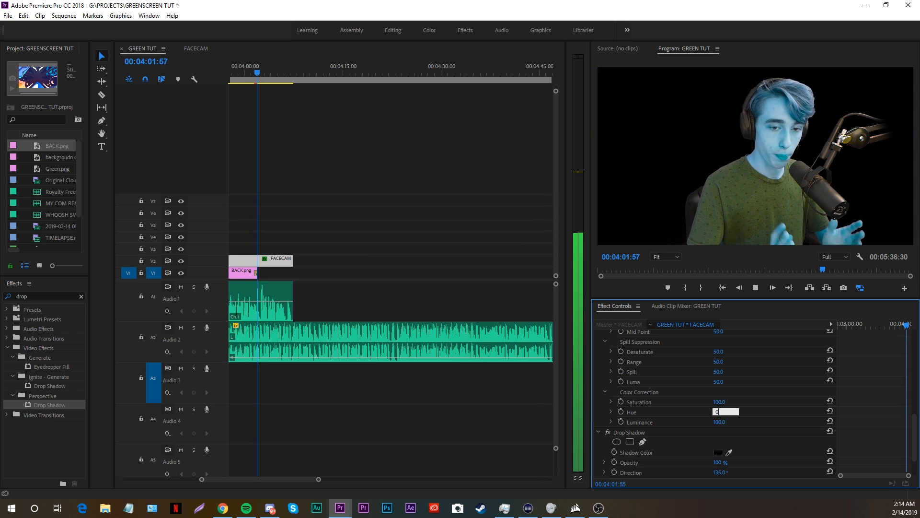